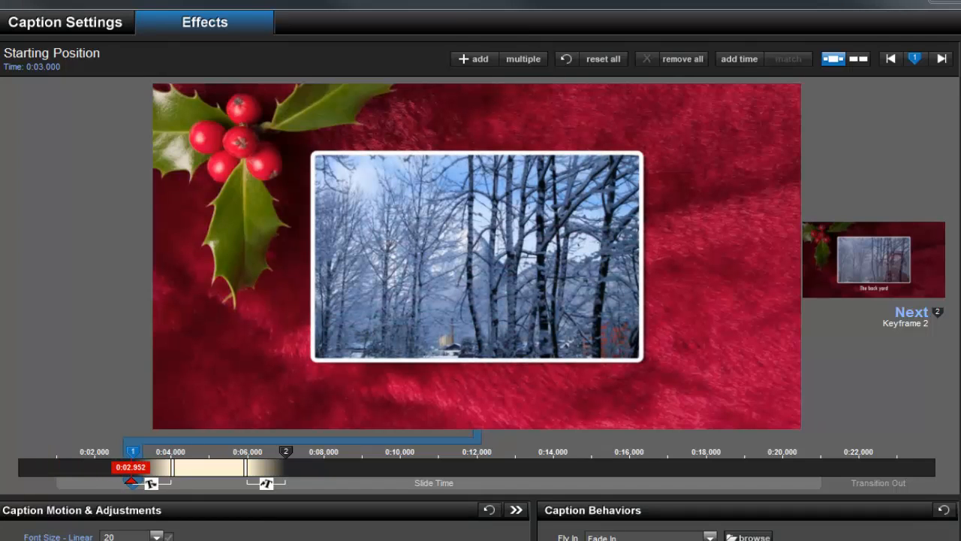
Scrub the preview through the snowman photo, its caption, and the blizzard photo with caption
left_click_drag(129, 467, 208, 467)
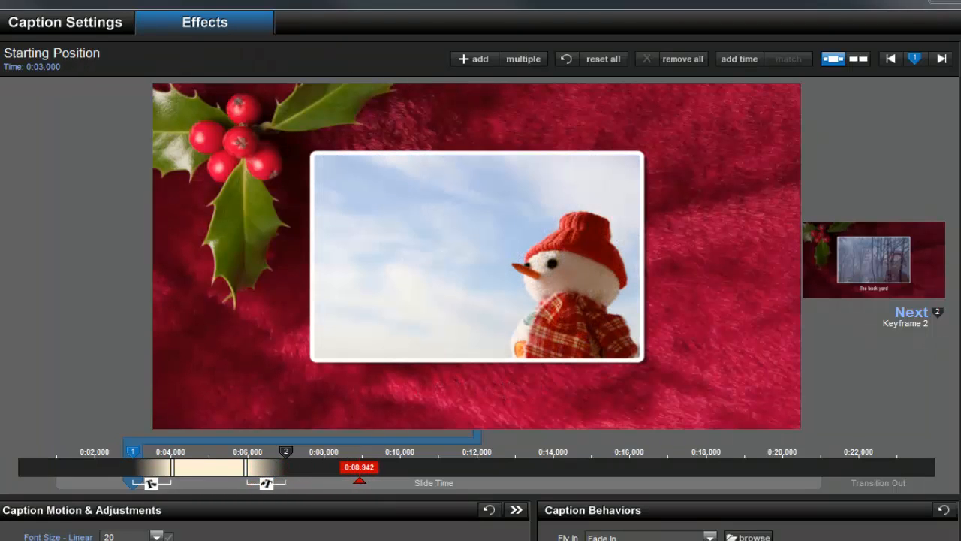
left_click_drag(359, 478, 437, 477)
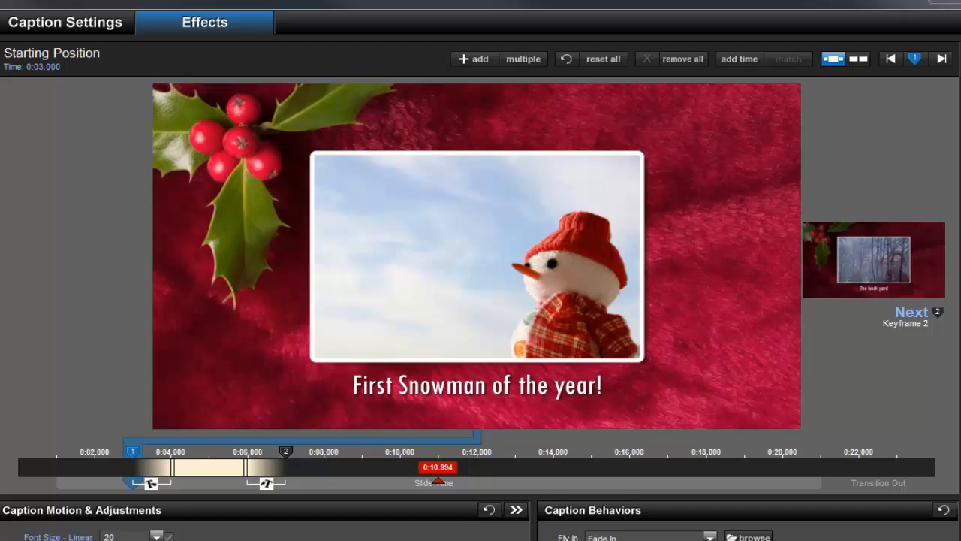
left_click_drag(437, 479, 514, 479)
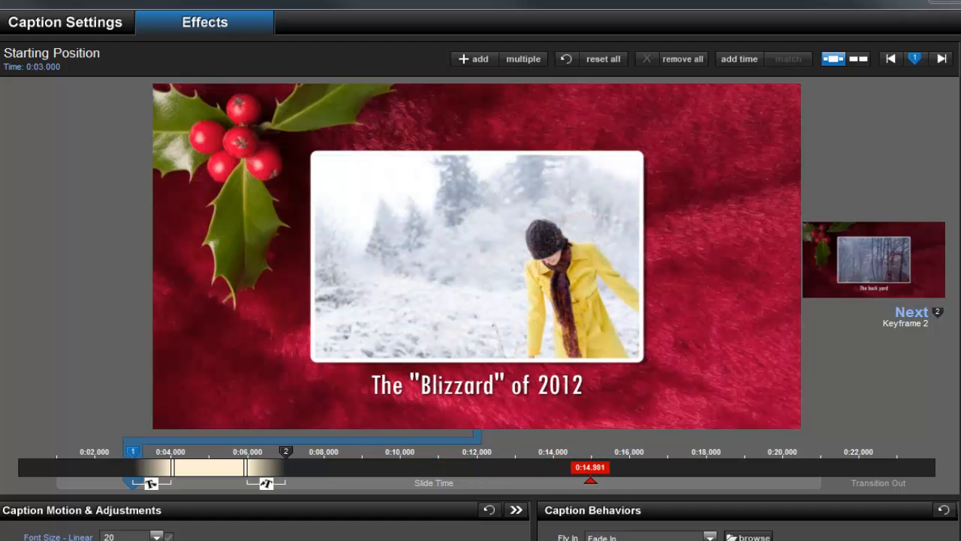
left_click_drag(590, 478, 666, 478)
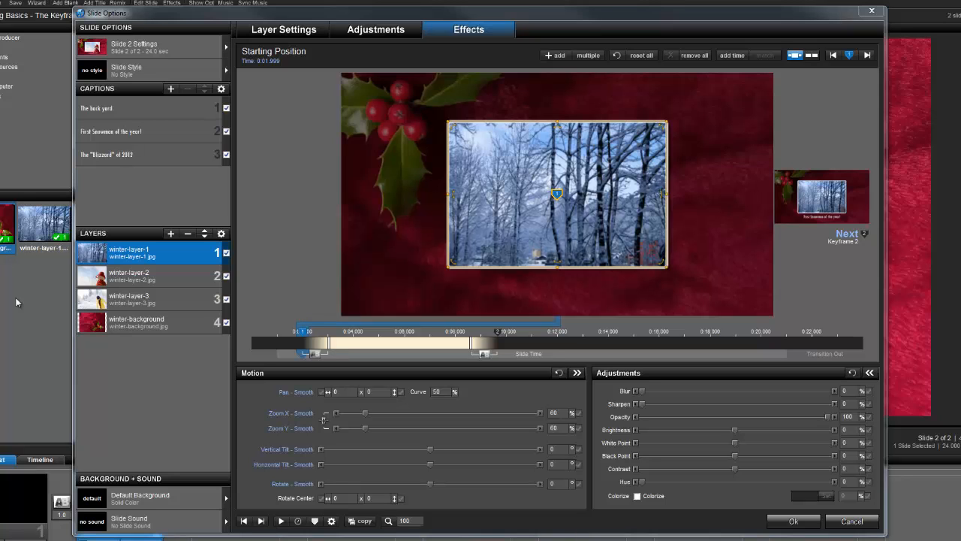
Review the second, third and first winter layers' keyframes and transition-in timing
left_click(150, 276)
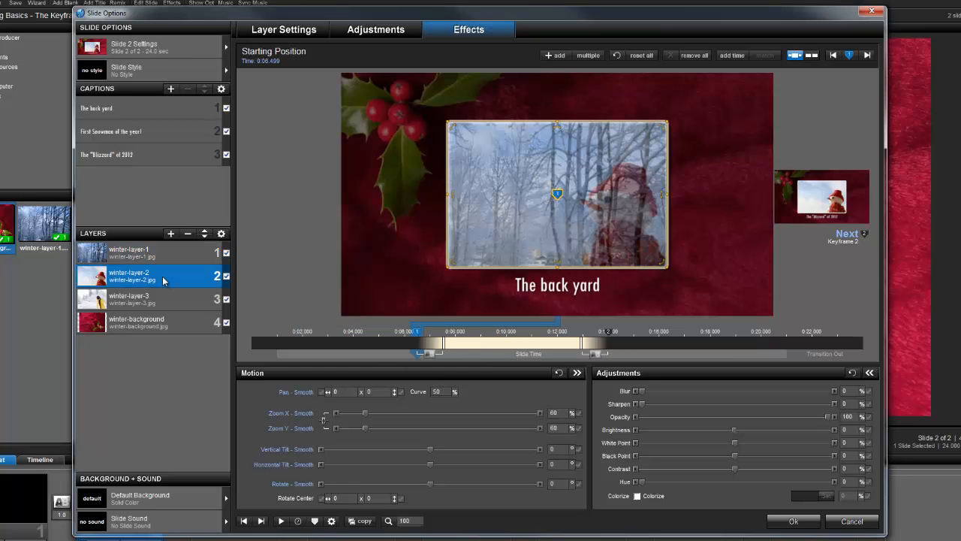
left_click(130, 298)
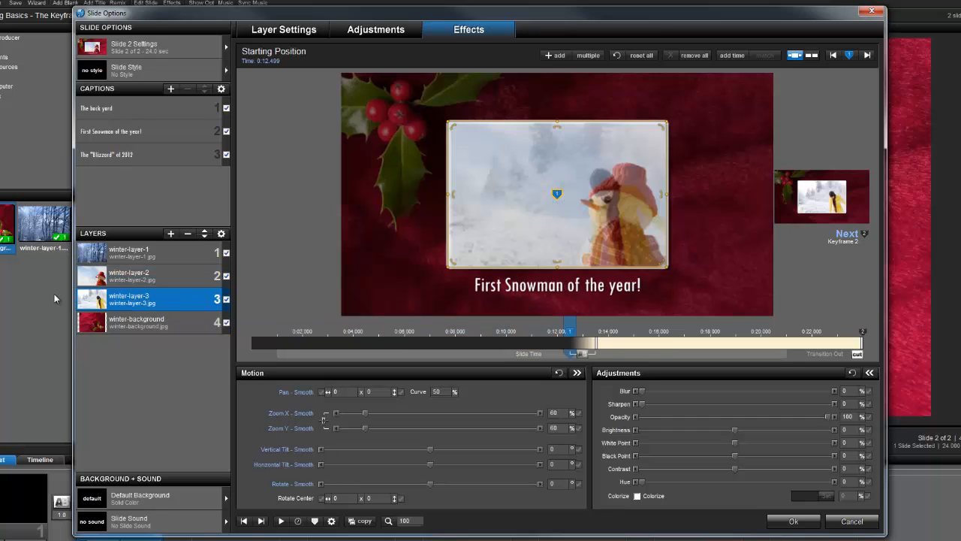
mouse_move(127, 252)
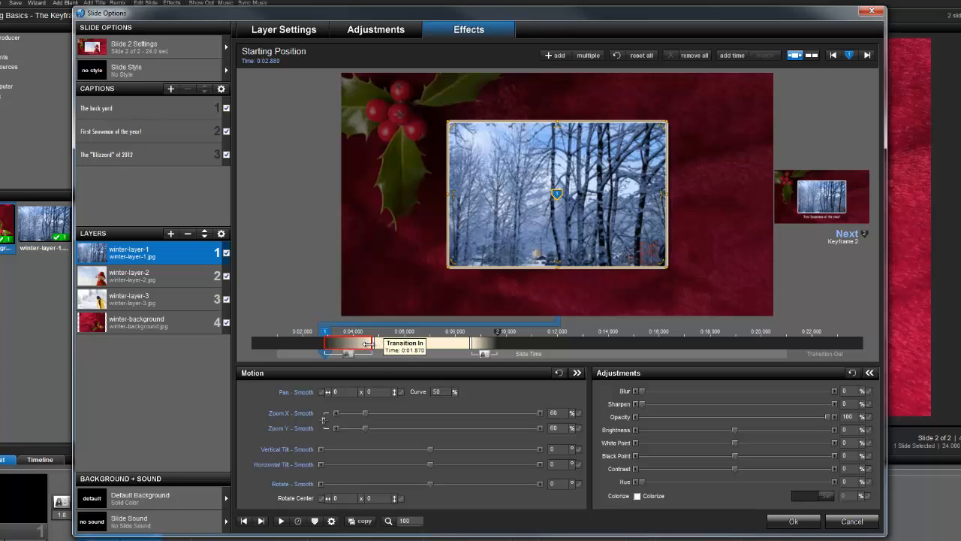
left_click(129, 276)
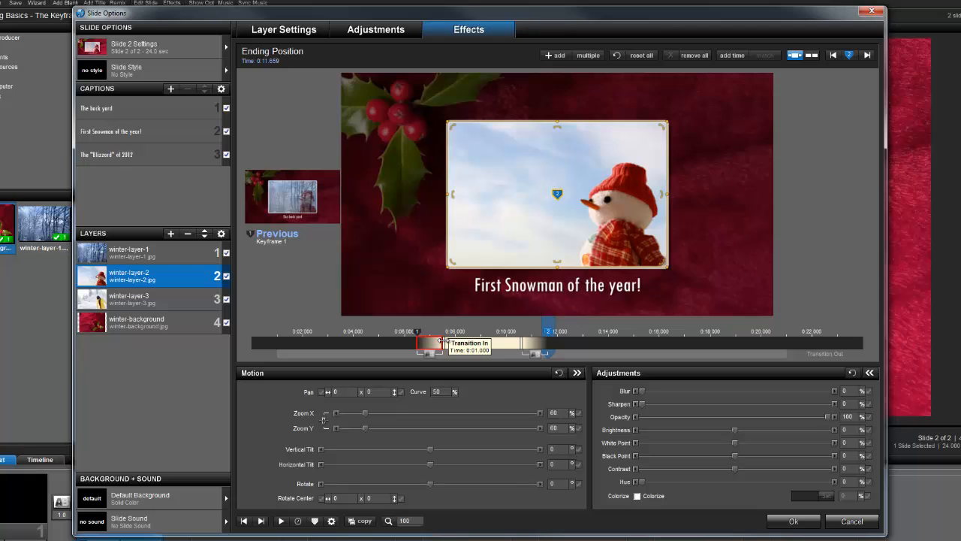
left_click_drag(443, 344, 466, 344)
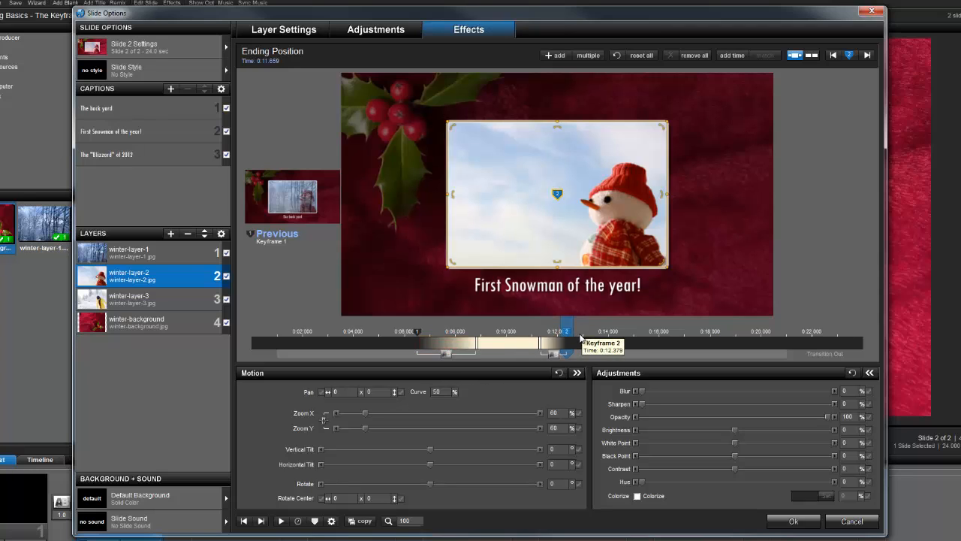
left_click(135, 299)
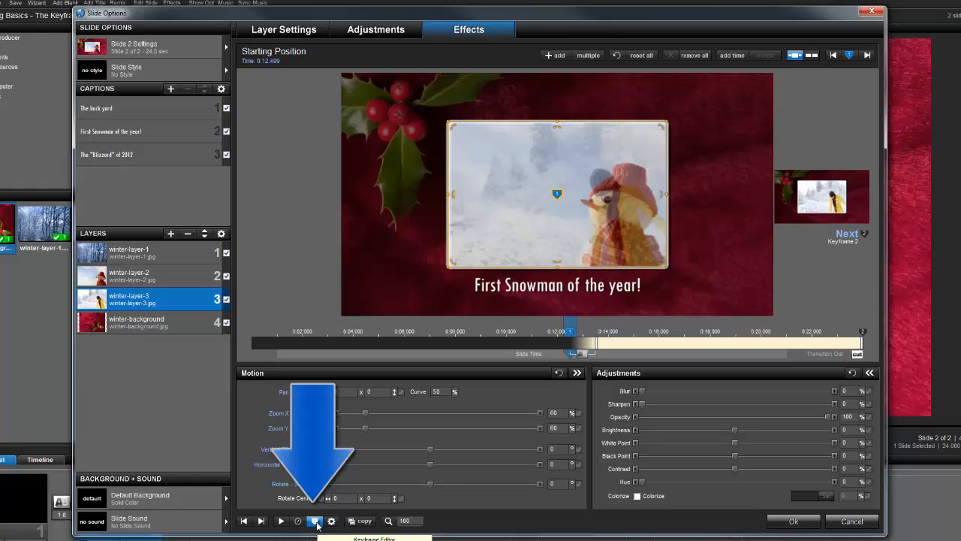
In the Keyframe Editor for all layers, drag layer 1's first keyframe to about 2.16 seconds
left_click(314, 520)
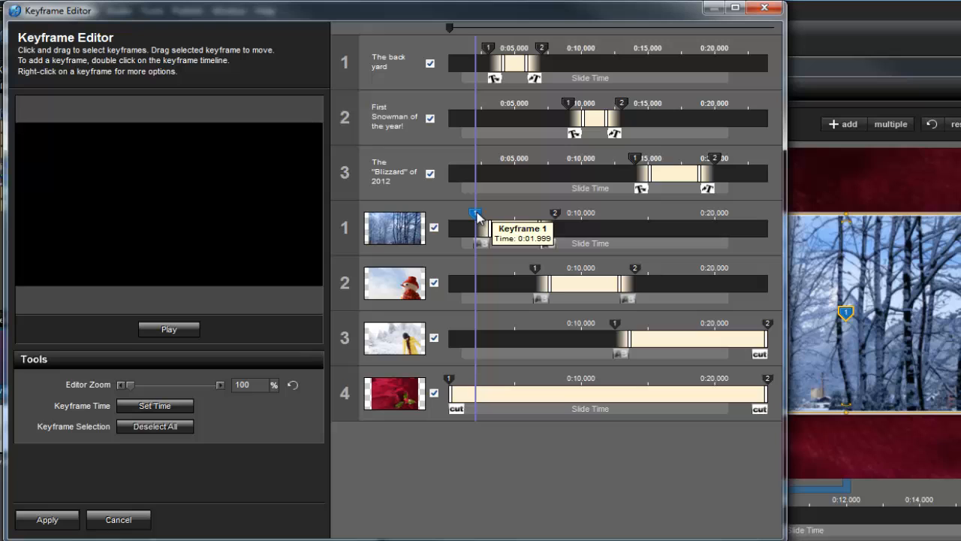
left_click_drag(477, 213, 460, 214)
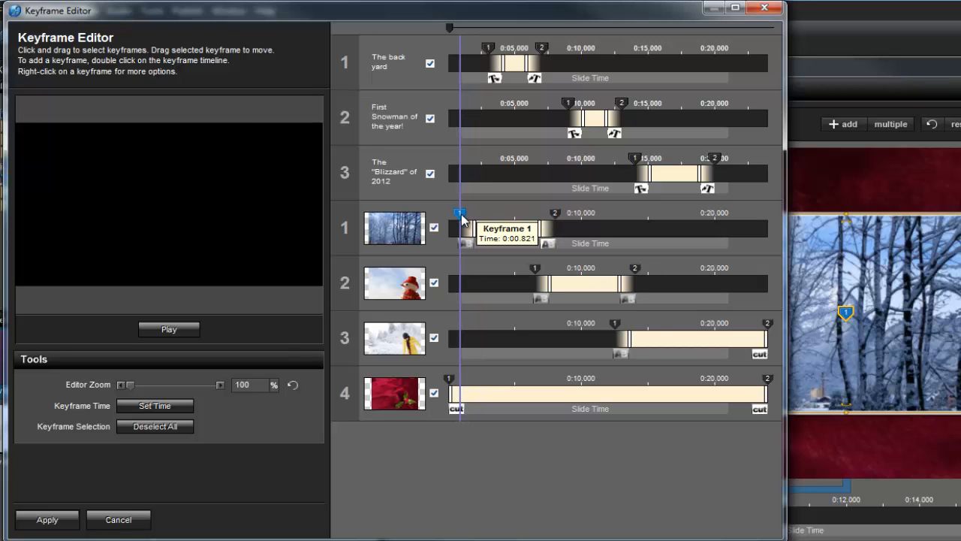
left_click_drag(460, 213, 479, 213)
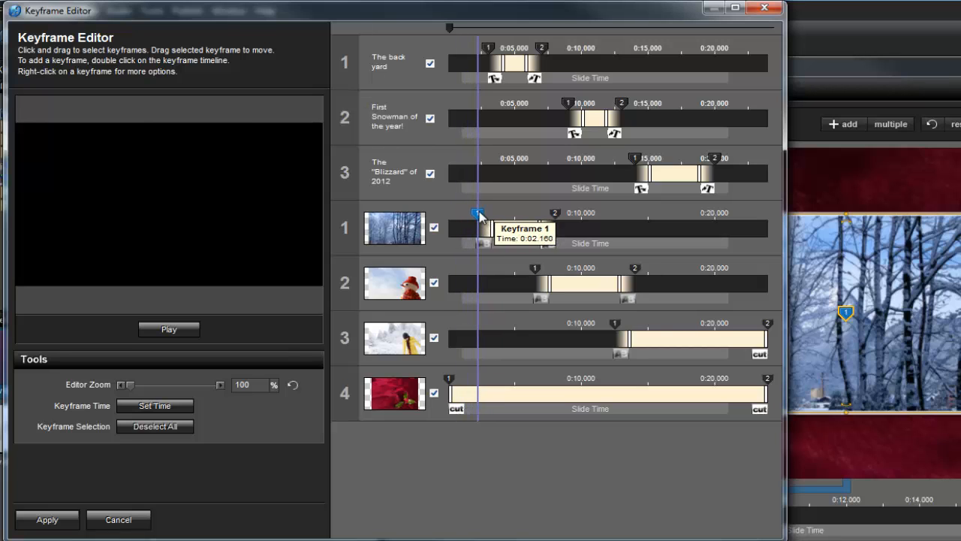
left_click(477, 213)
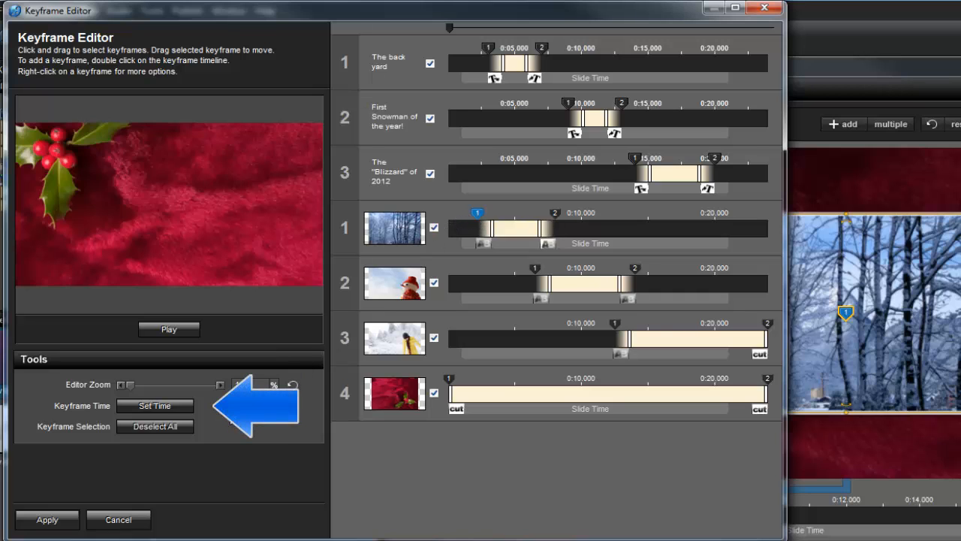
Enter exactly 2.16 seconds for layer 1's opening keyframe via Set Time
left_click(155, 406)
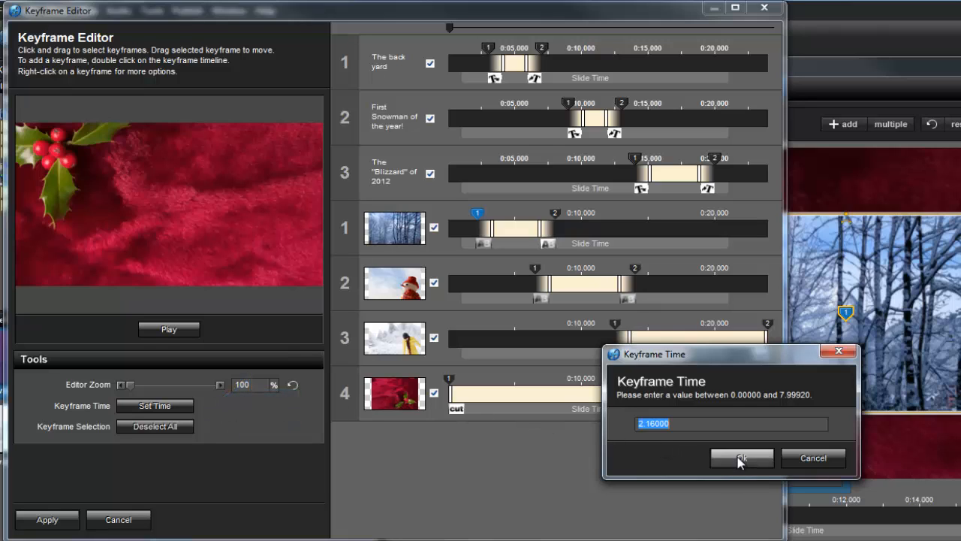
left_click(742, 458)
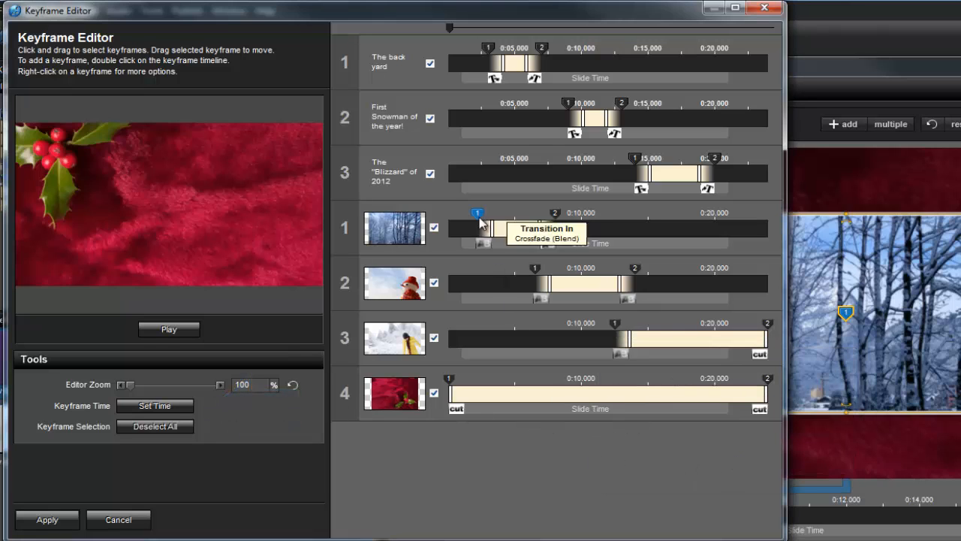
right_click(478, 213)
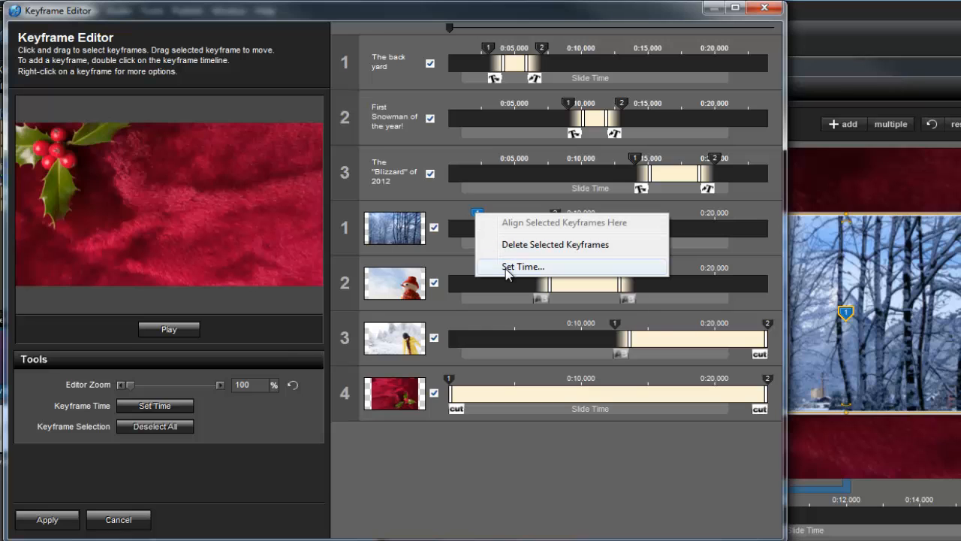
left_click(523, 267)
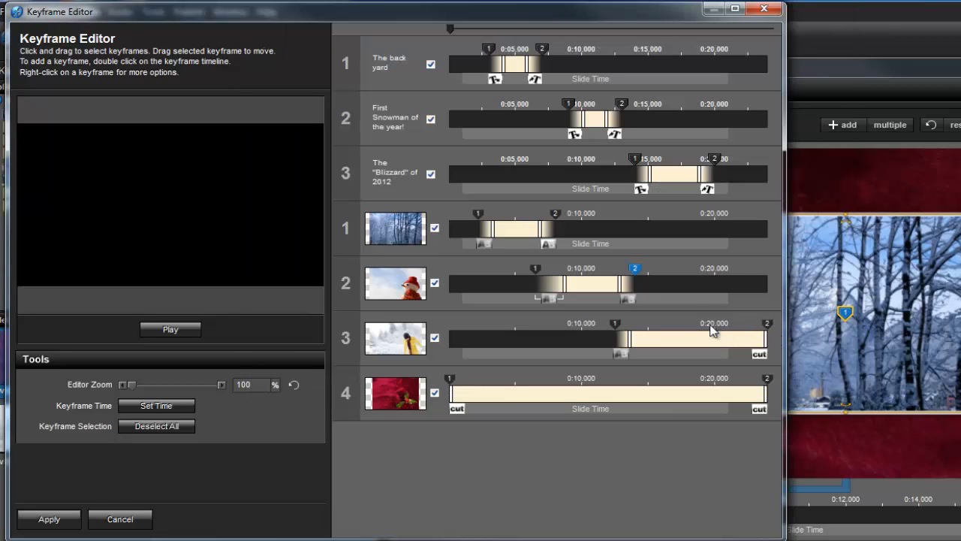
mouse_move(548, 287)
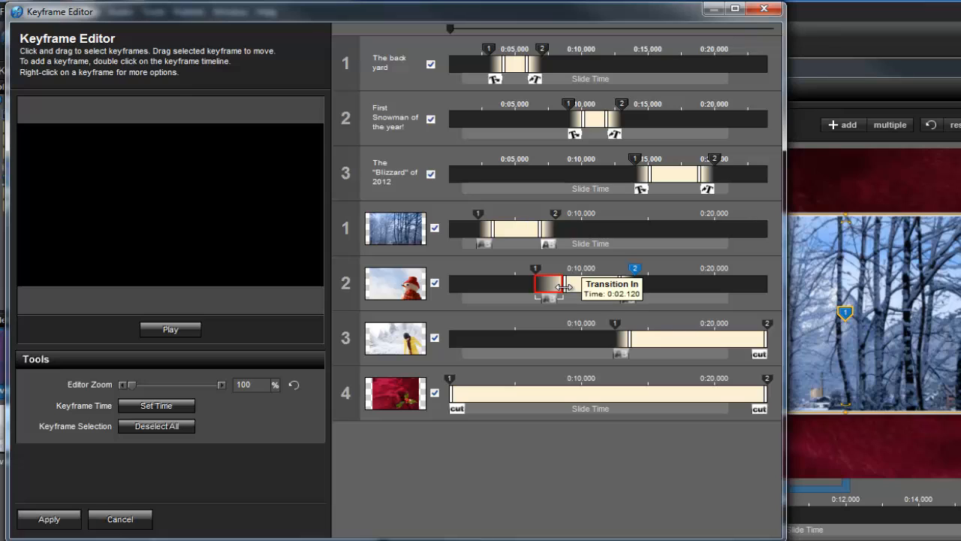
Nudge layer 2's transition-in marker and fix it at exactly 1.71 seconds via Set Time
left_click_drag(548, 284, 567, 284)
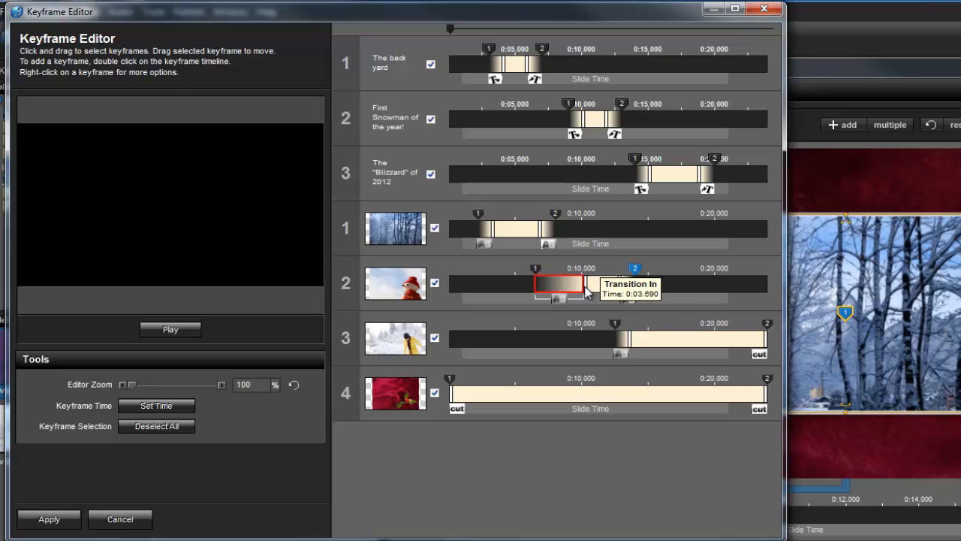
left_click_drag(556, 283, 544, 282)
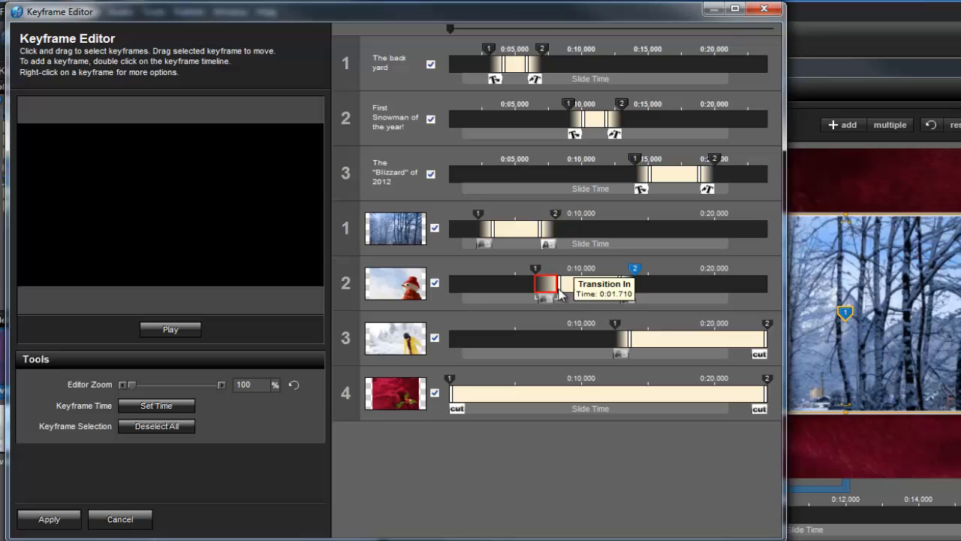
mouse_move(555, 321)
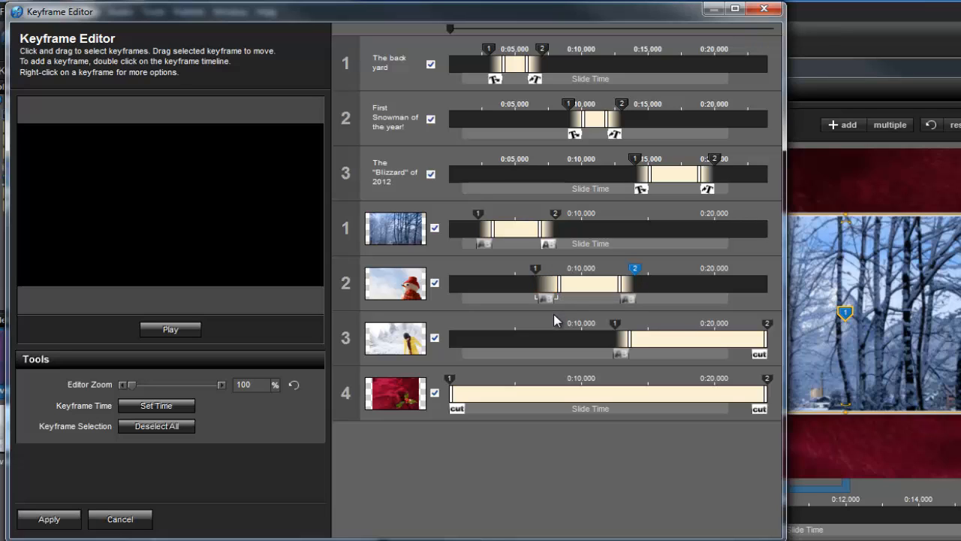
right_click(543, 300)
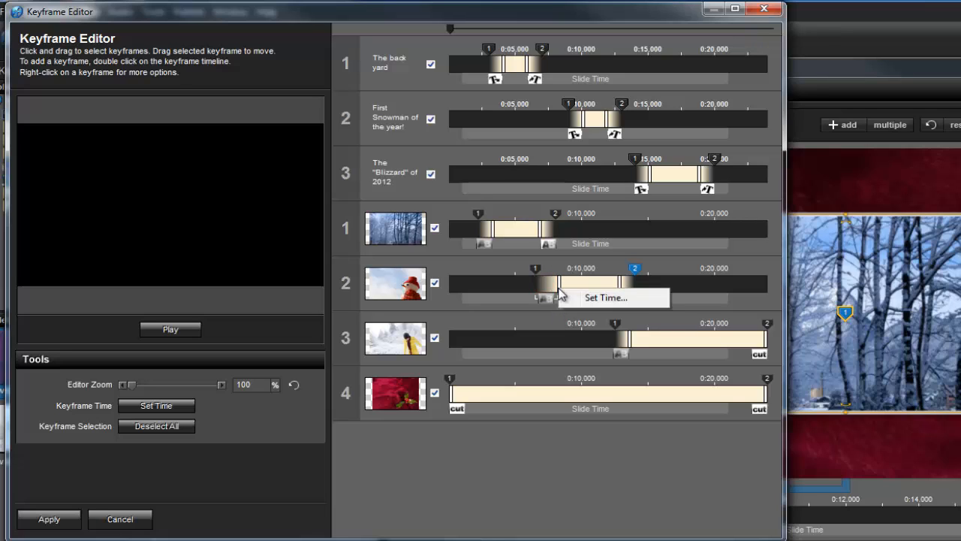
left_click(606, 298)
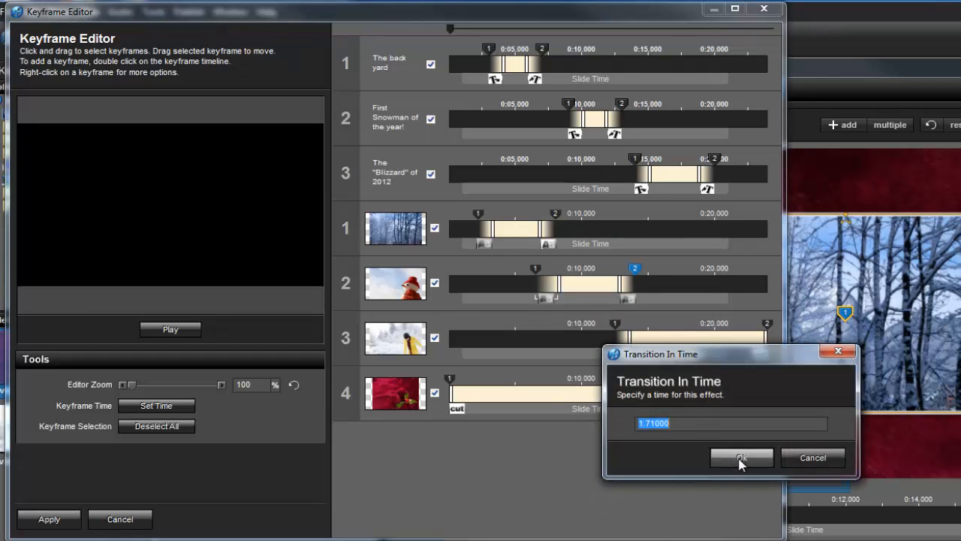
left_click(739, 456)
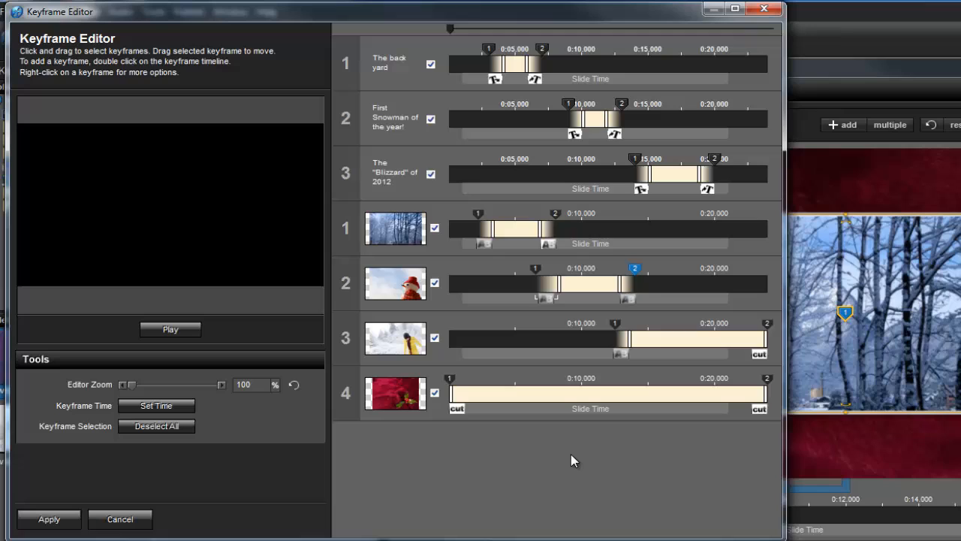
mouse_move(684, 292)
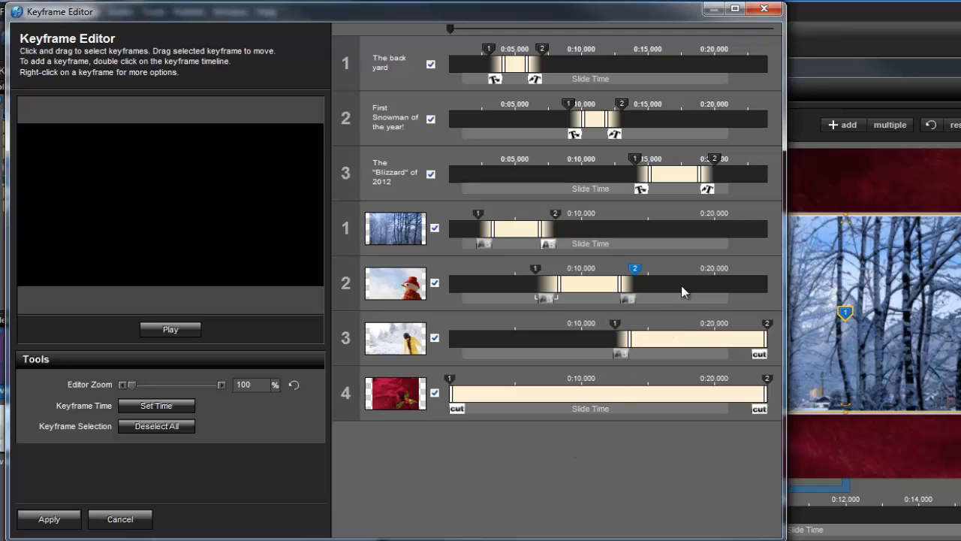
right_click(683, 291)
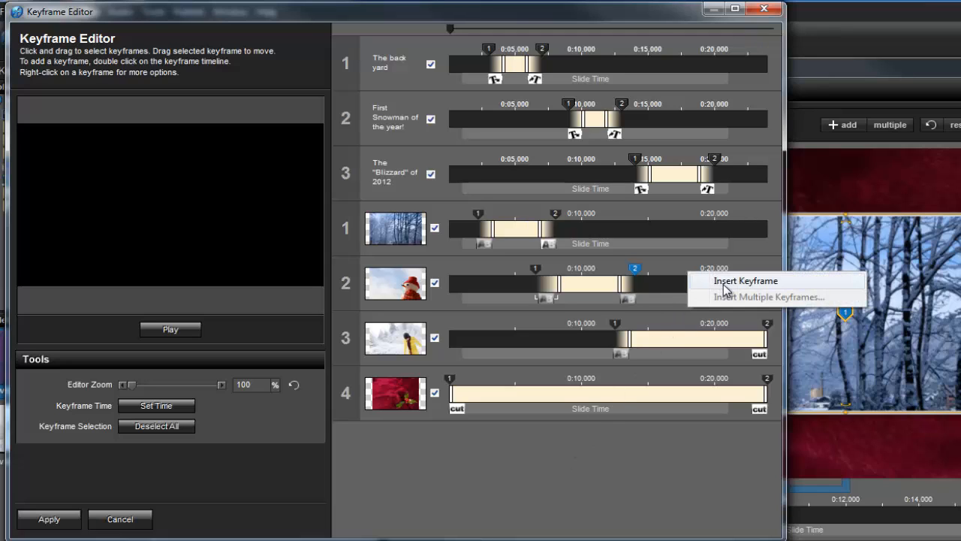
left_click(745, 281)
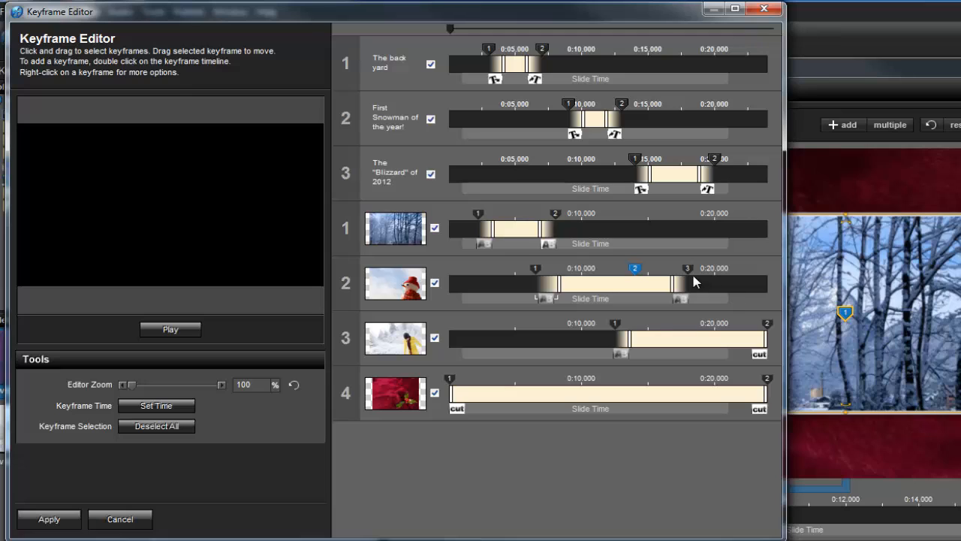
right_click(688, 267)
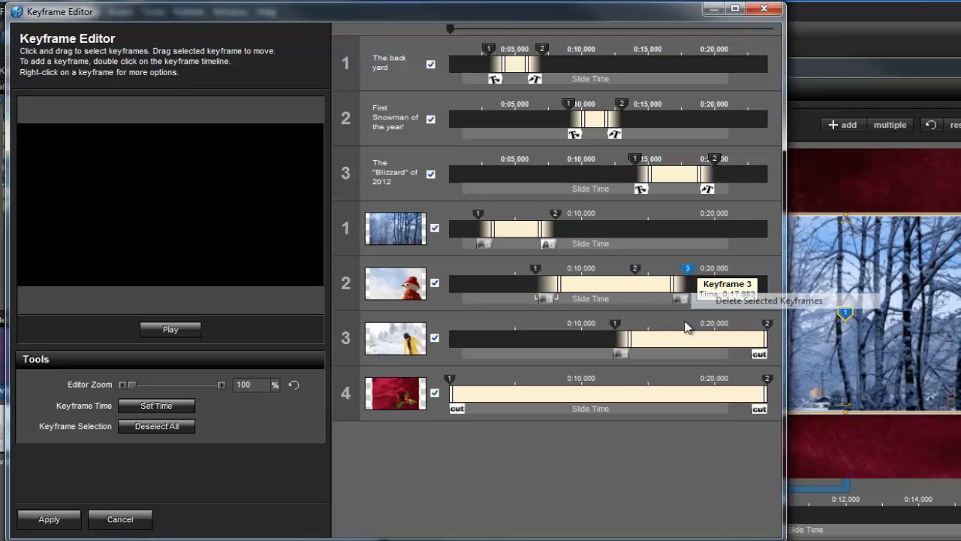
left_click(766, 301)
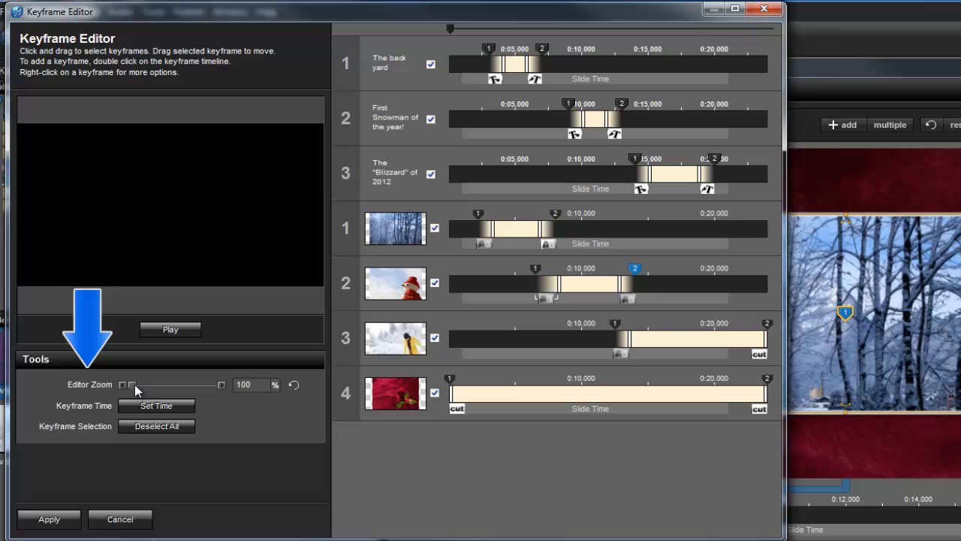
left_click_drag(134, 385, 177, 385)
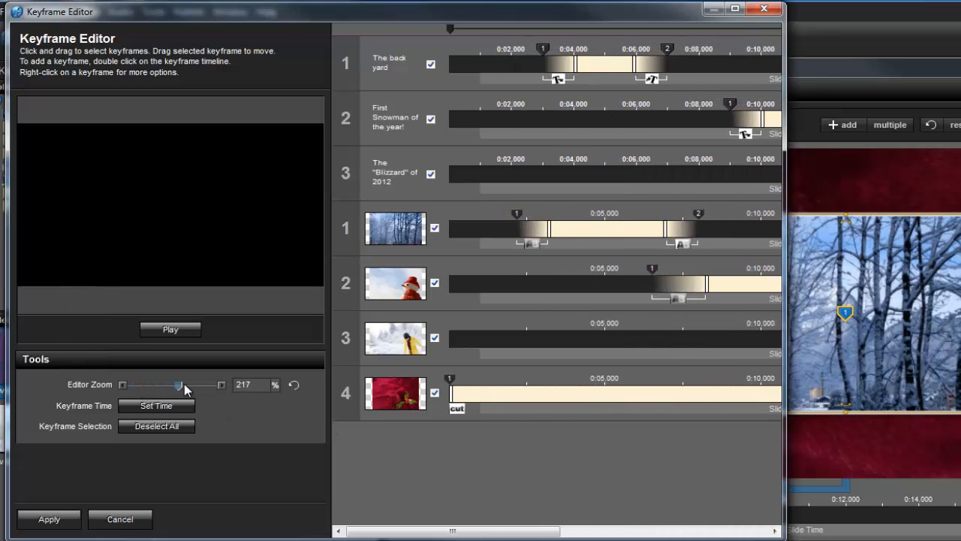
left_click_drag(178, 385, 198, 384)
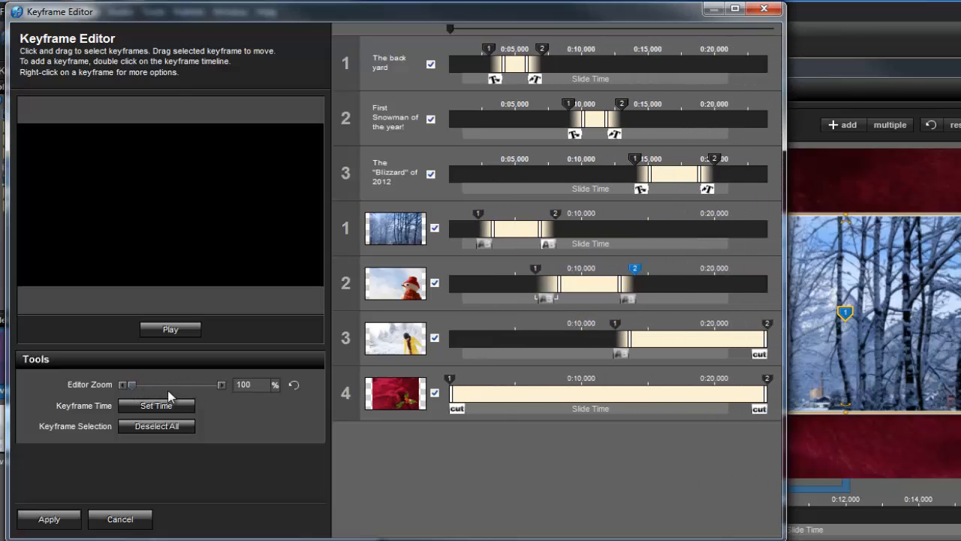
left_click(170, 329)
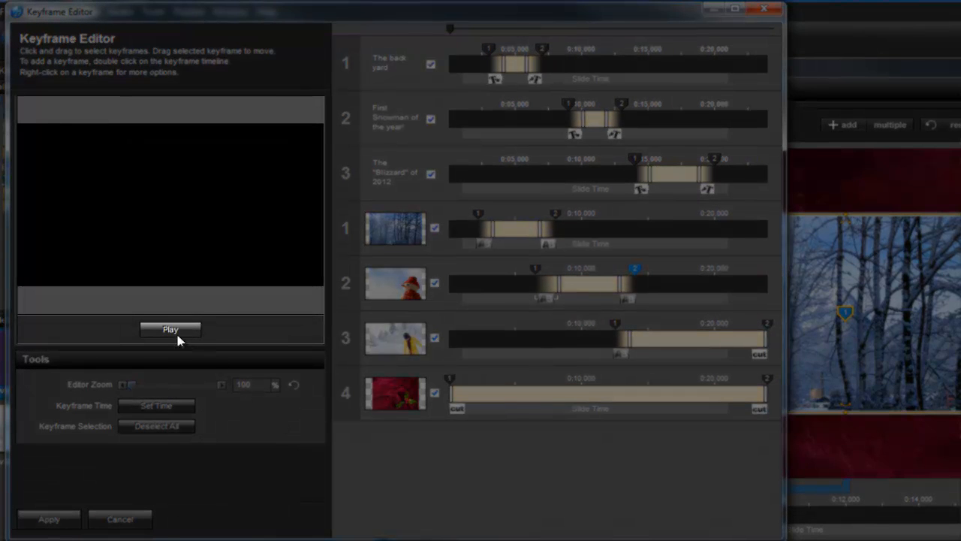
left_click(172, 329)
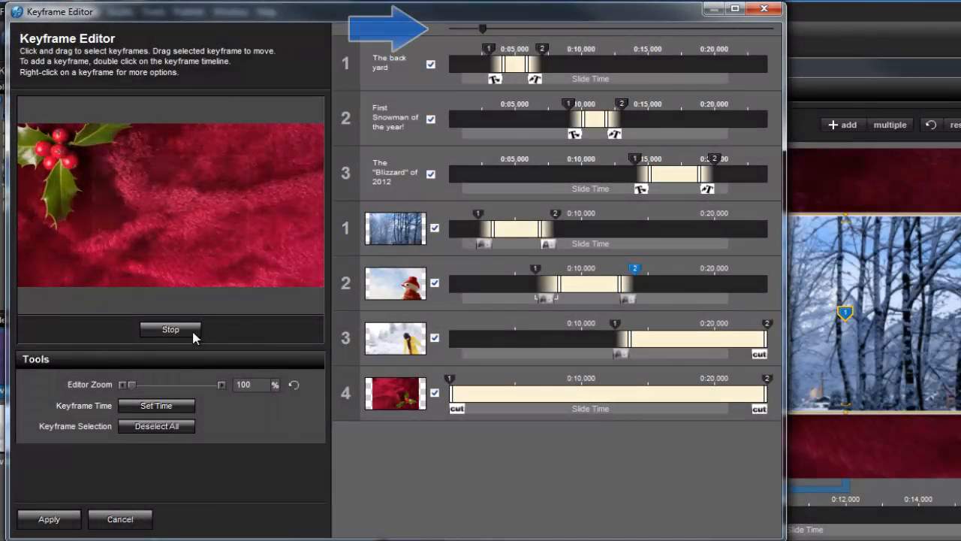
left_click(170, 328)
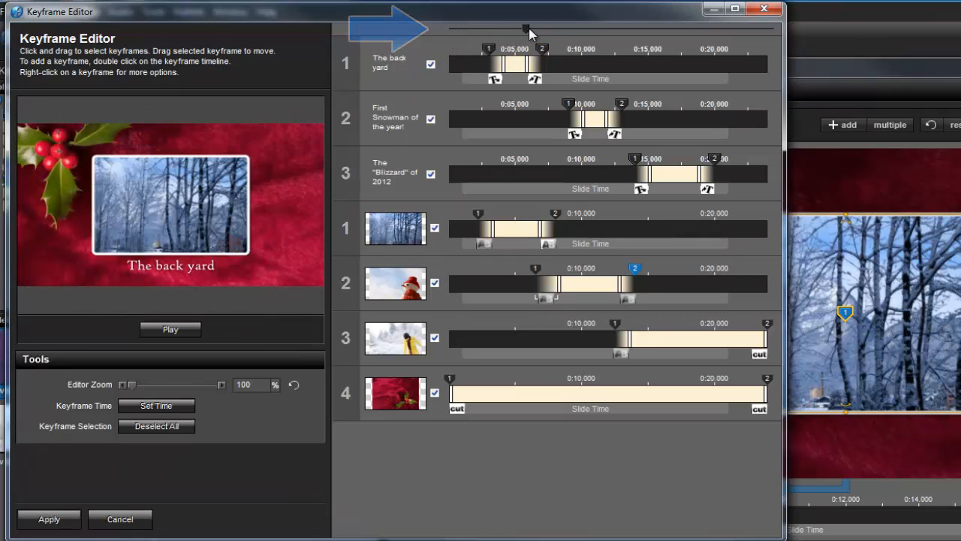
left_click_drag(526, 29, 643, 28)
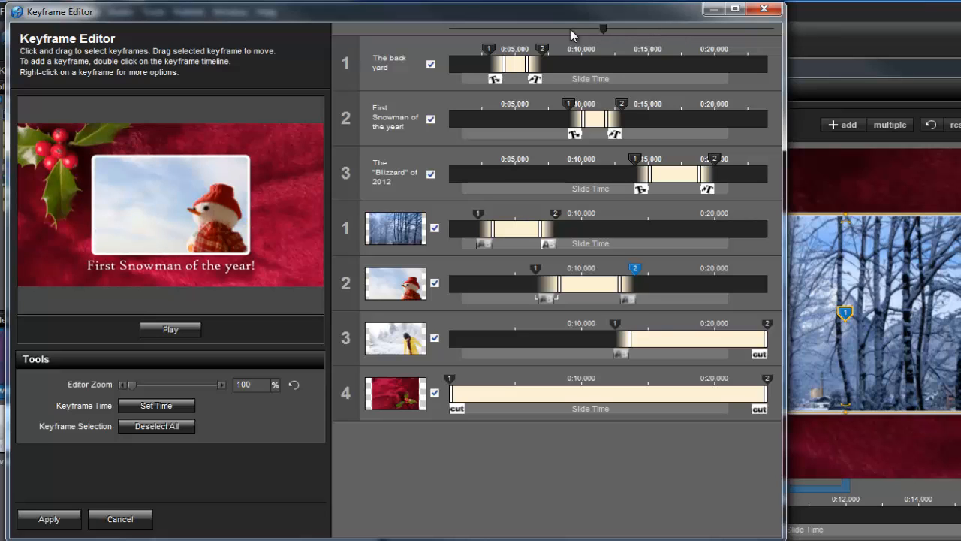
left_click_drag(604, 28, 519, 28)
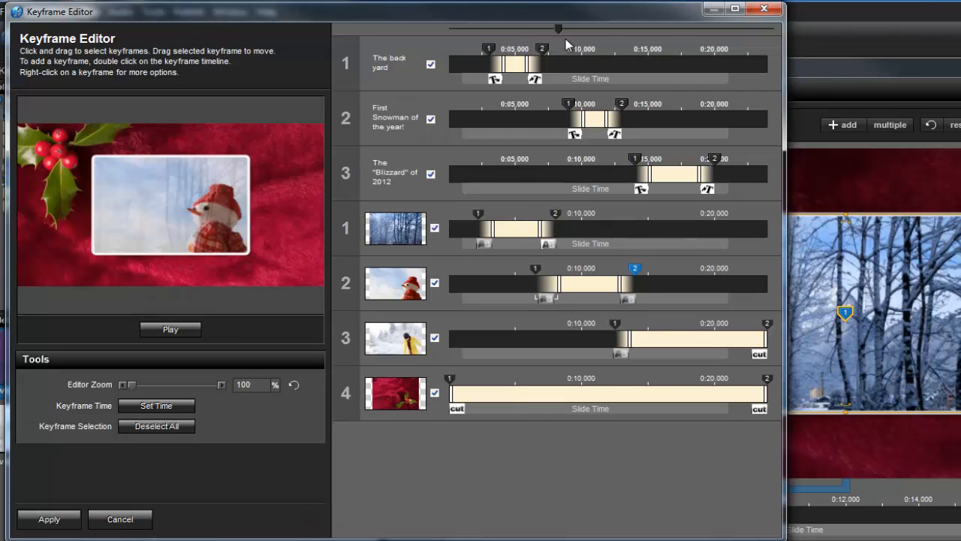
left_click_drag(558, 29, 449, 28)
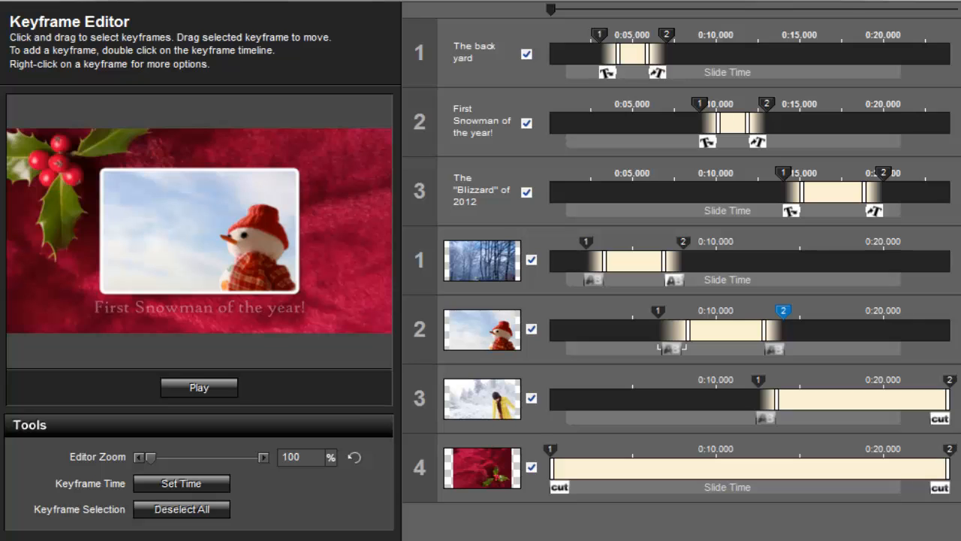
mouse_move(659, 340)
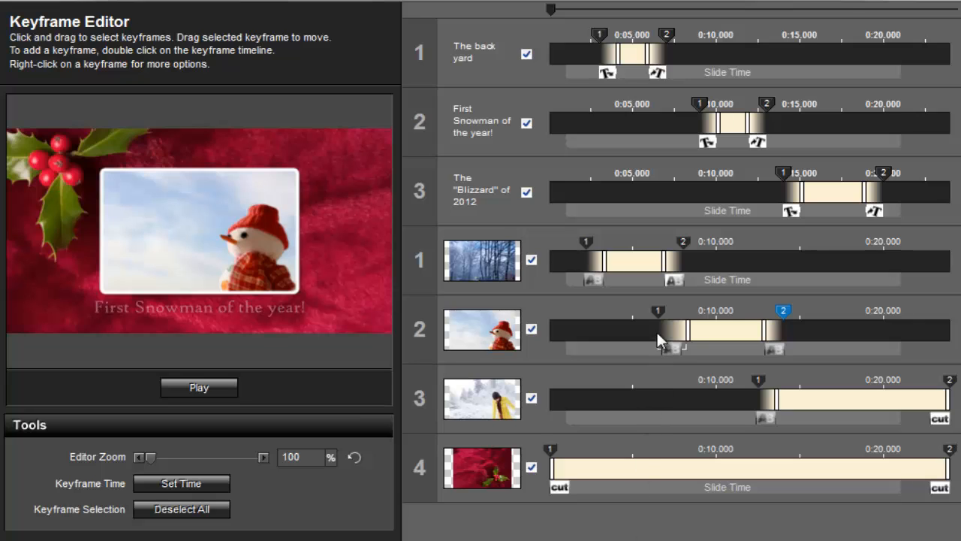
Drag the snowman photo's keyframe 1 later until it reads about 0:07.510
left_click(657, 310)
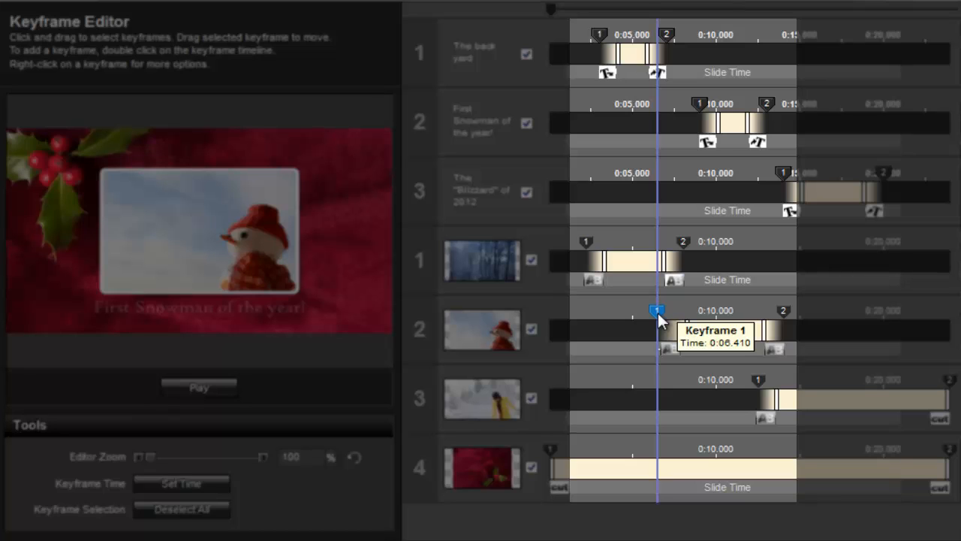
left_click_drag(658, 309, 673, 309)
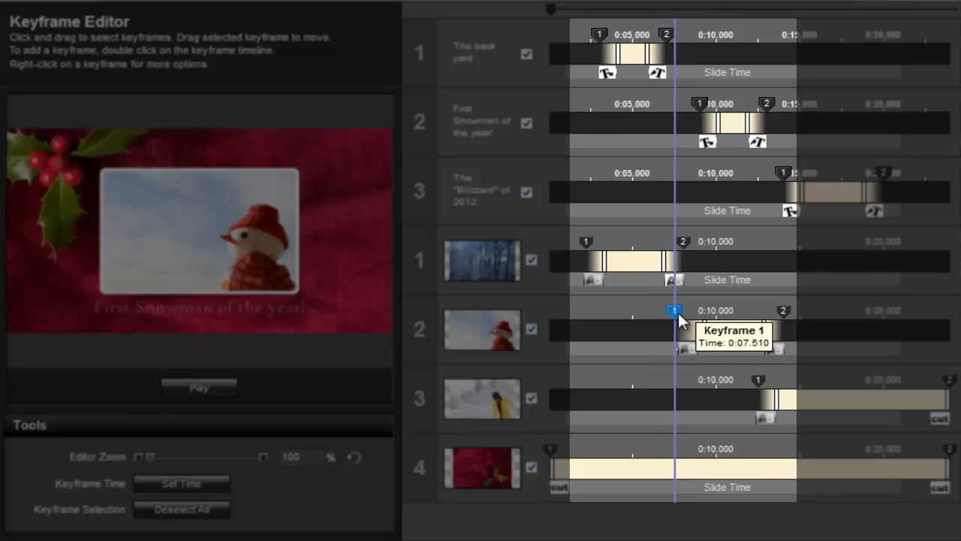
left_click_drag(674, 310, 682, 309)
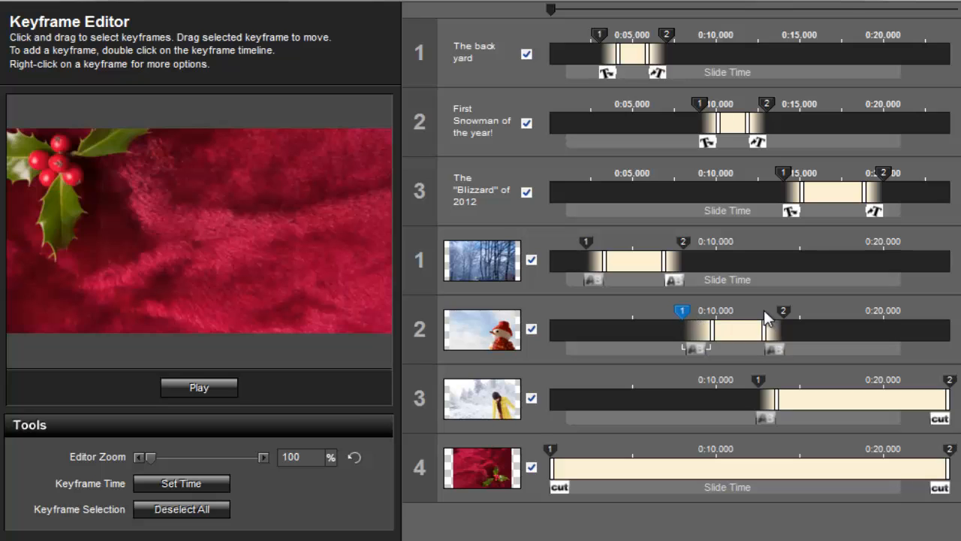
mouse_move(694, 271)
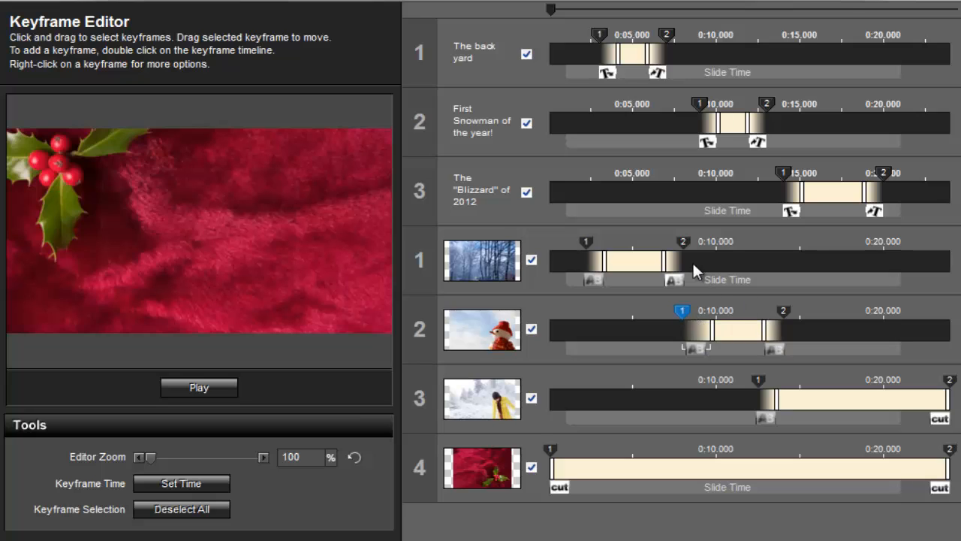
mouse_move(703, 124)
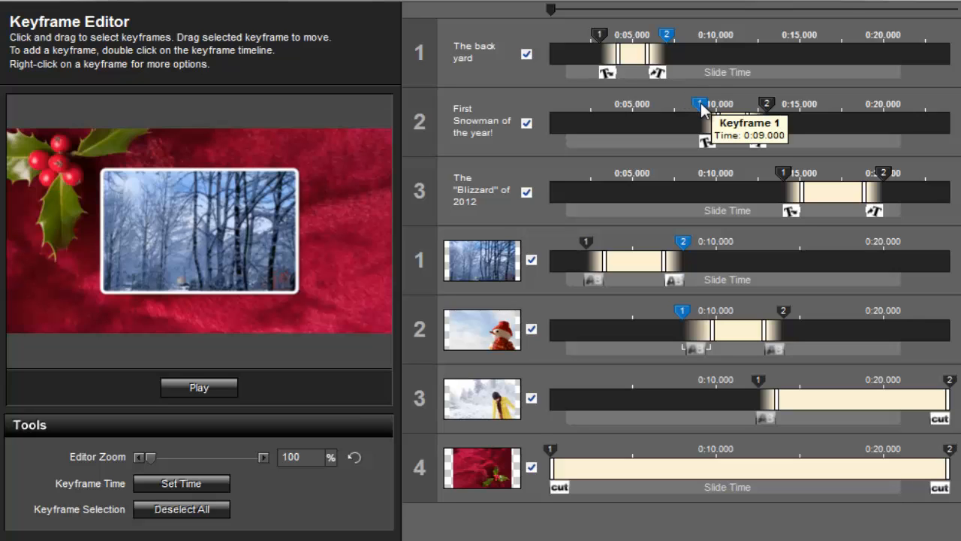
Align the selected caption and photo keyframes and confirm their time as 9.00 seconds
right_click(700, 104)
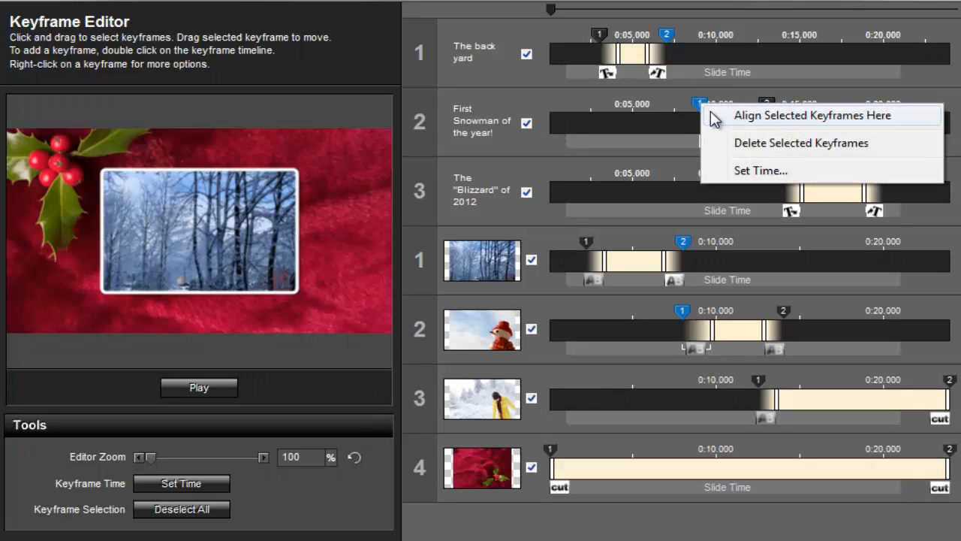
mouse_move(719, 120)
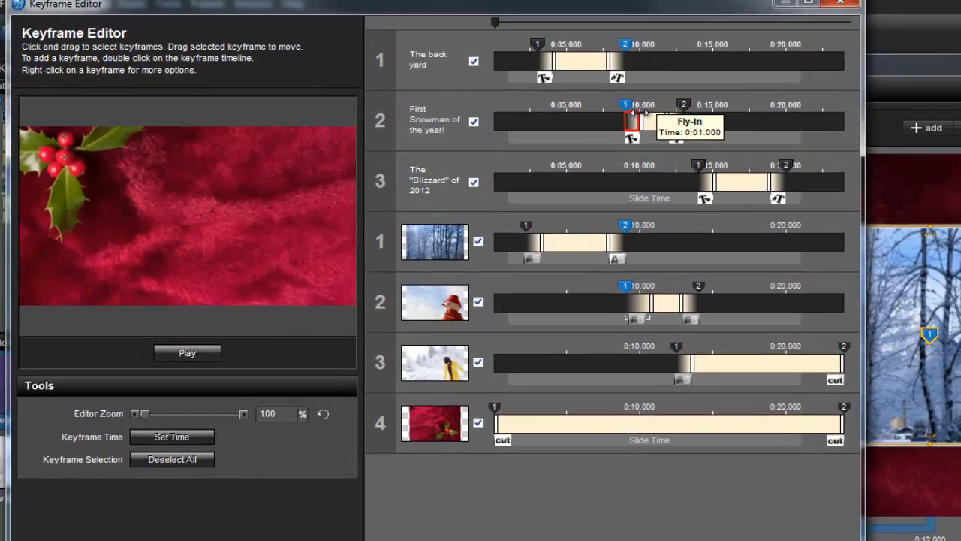
right_click(633, 122)
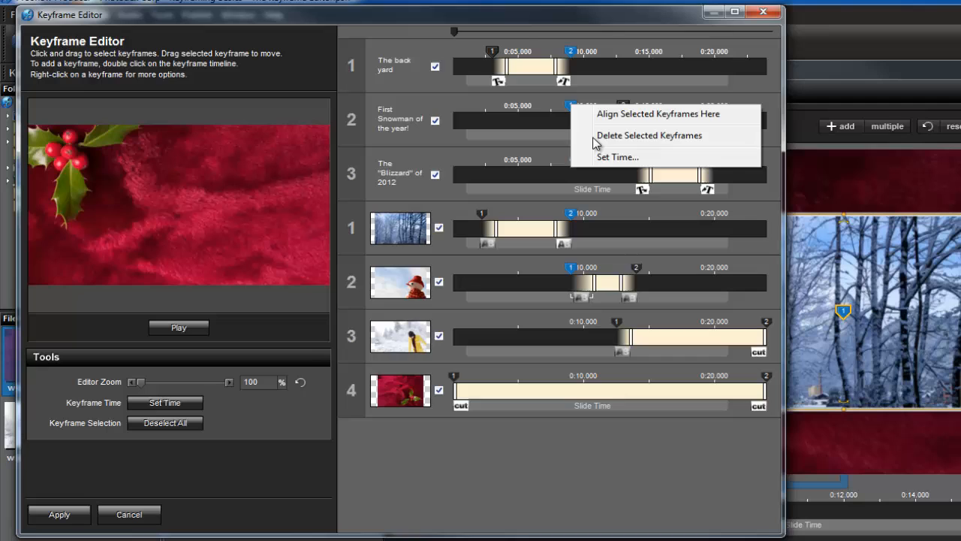
left_click(617, 157)
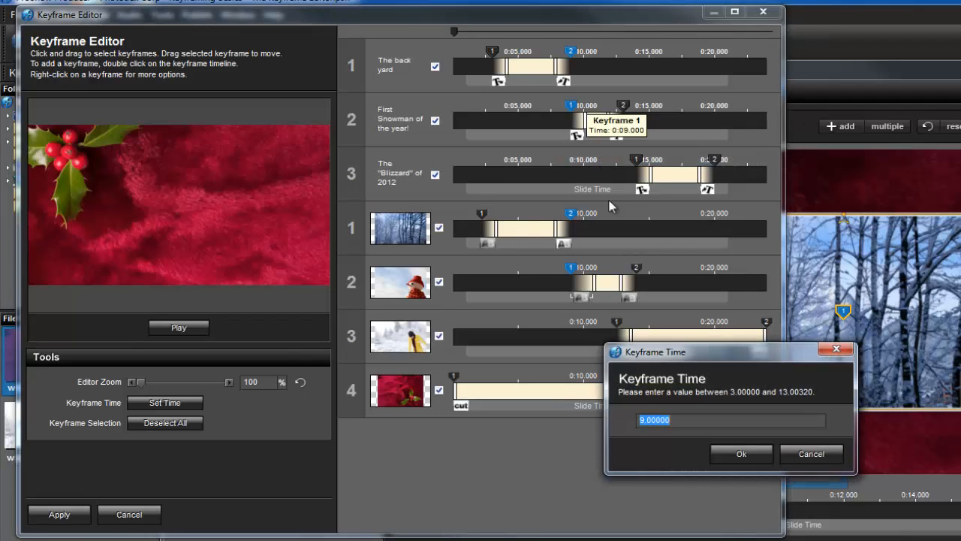
left_click(742, 454)
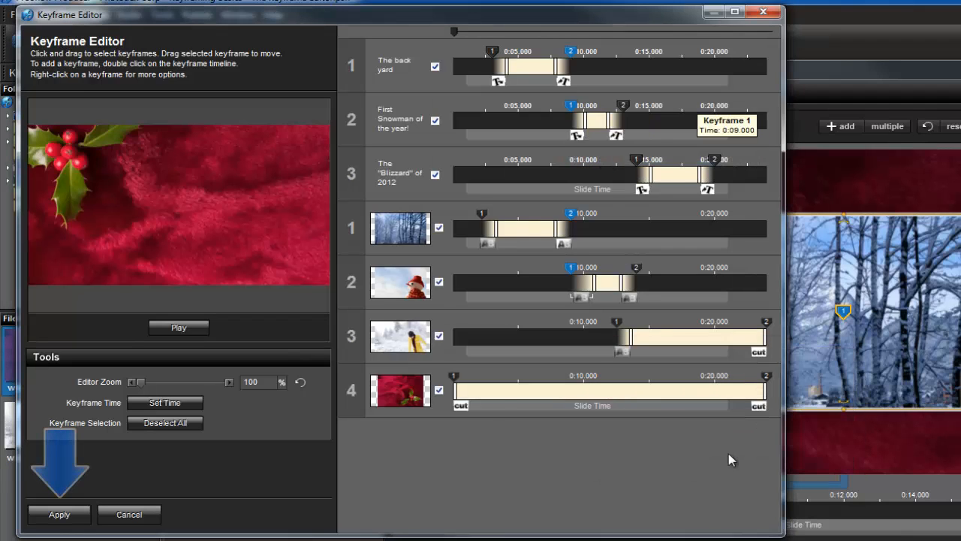
mouse_move(213, 524)
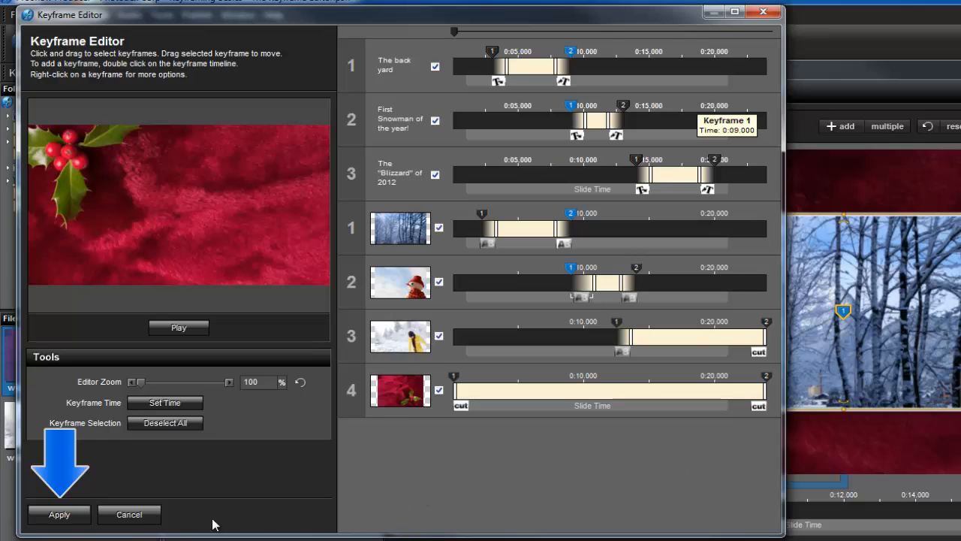
Apply the keyframe edits from the Keyframe Editor to the slide
left_click(58, 513)
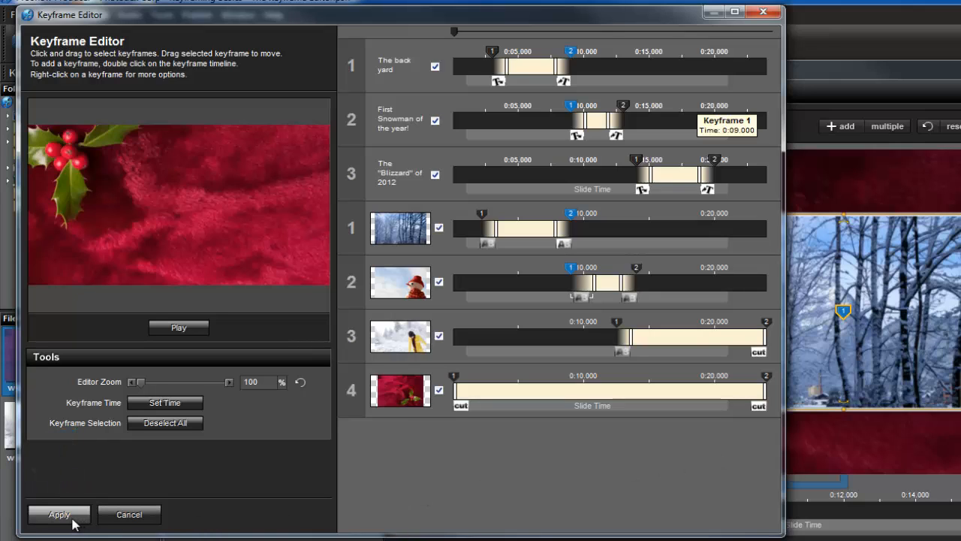